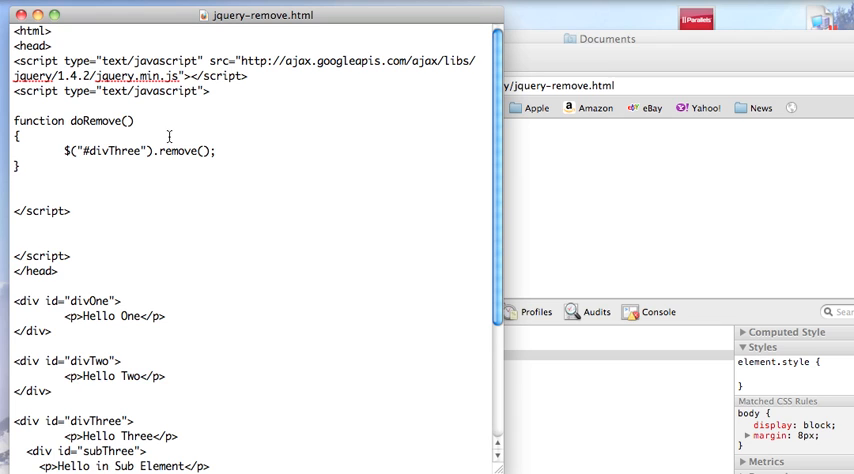
pyautogui.scroll(-3)
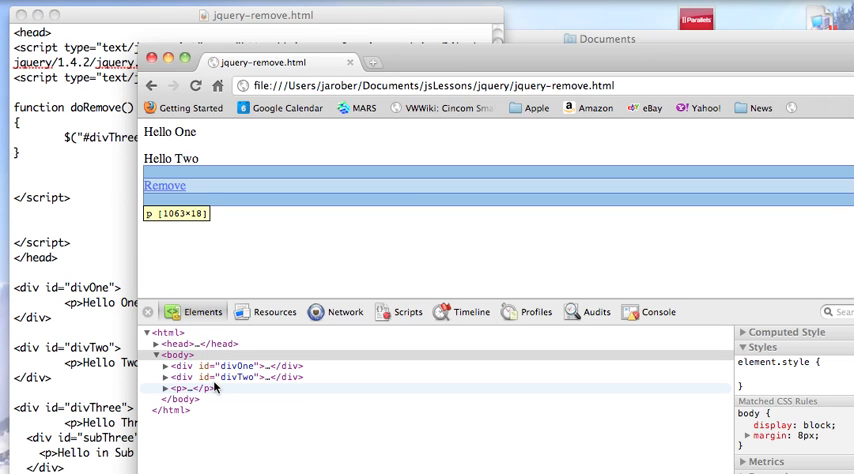
pyautogui.moveTo(320, 284)
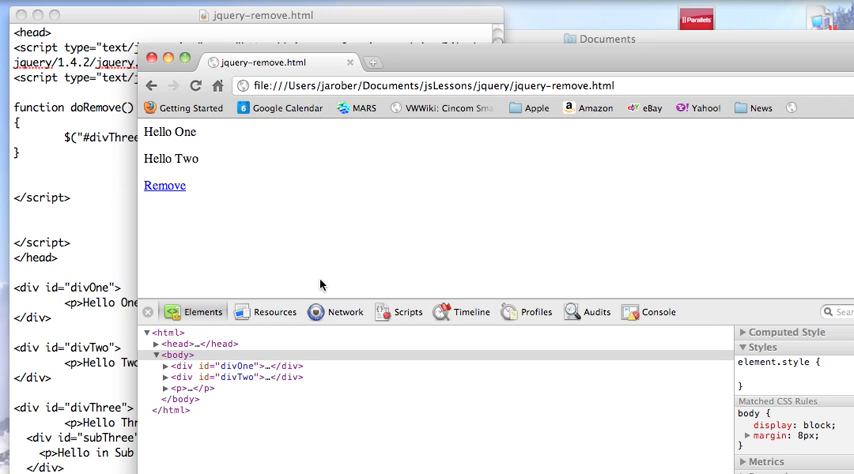
pyautogui.moveTo(288, 150)
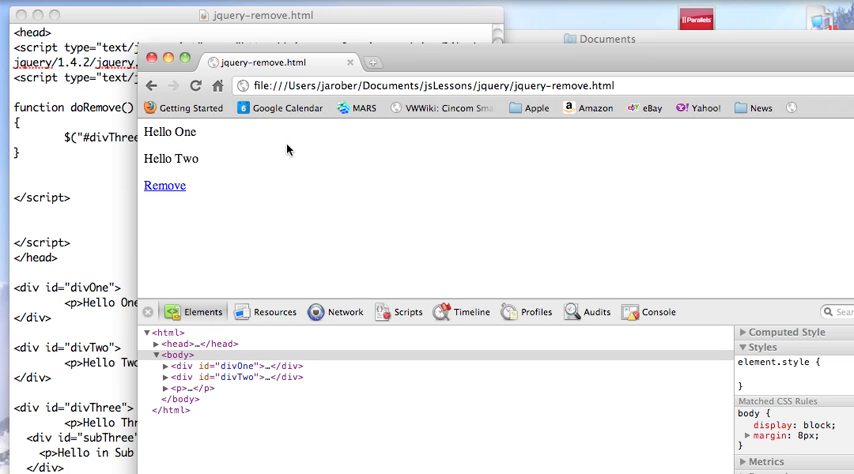